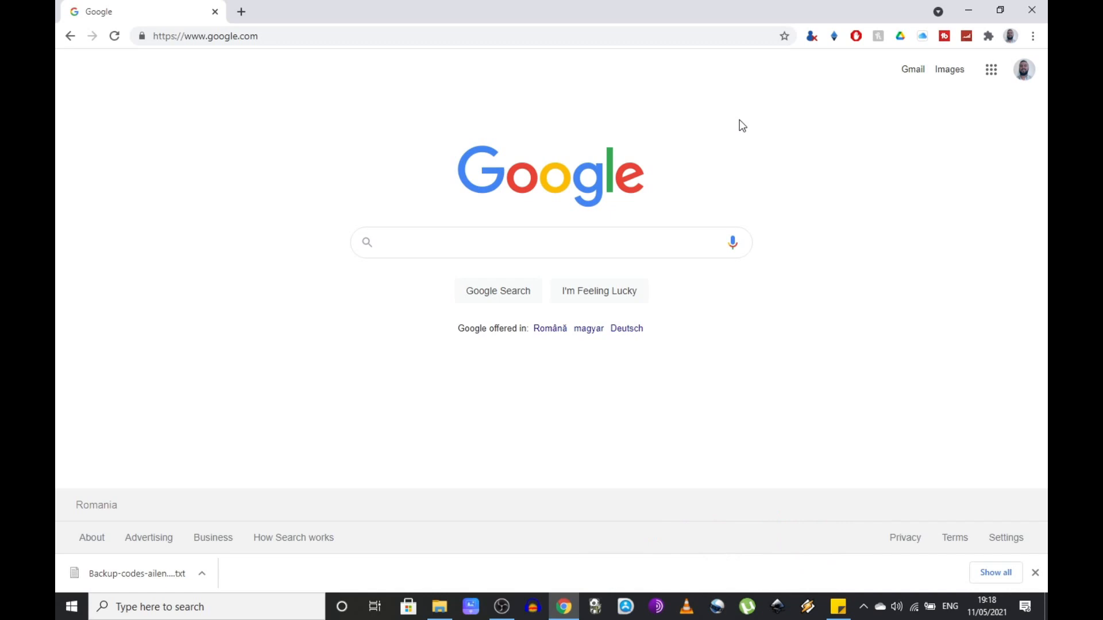
mouse_move(754, 120)
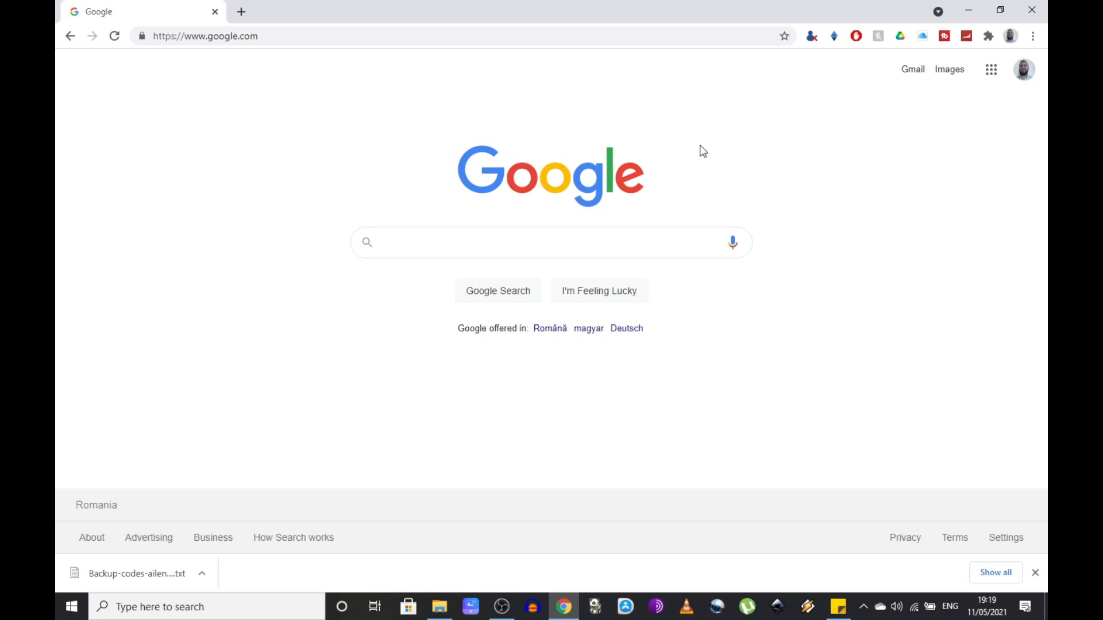
mouse_move(708, 147)
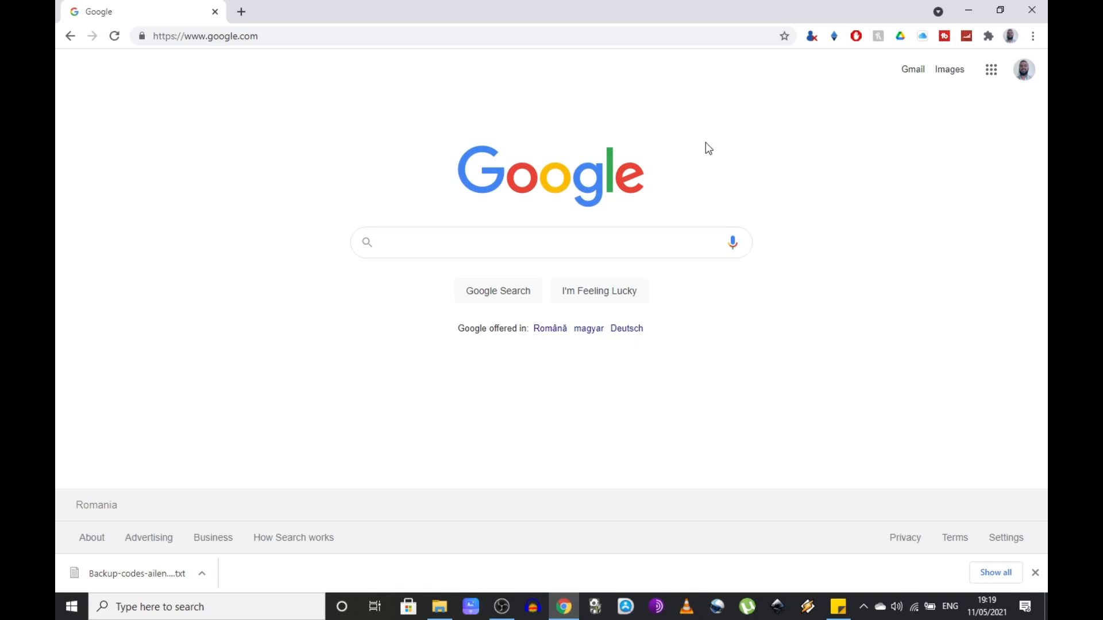
mouse_move(786, 100)
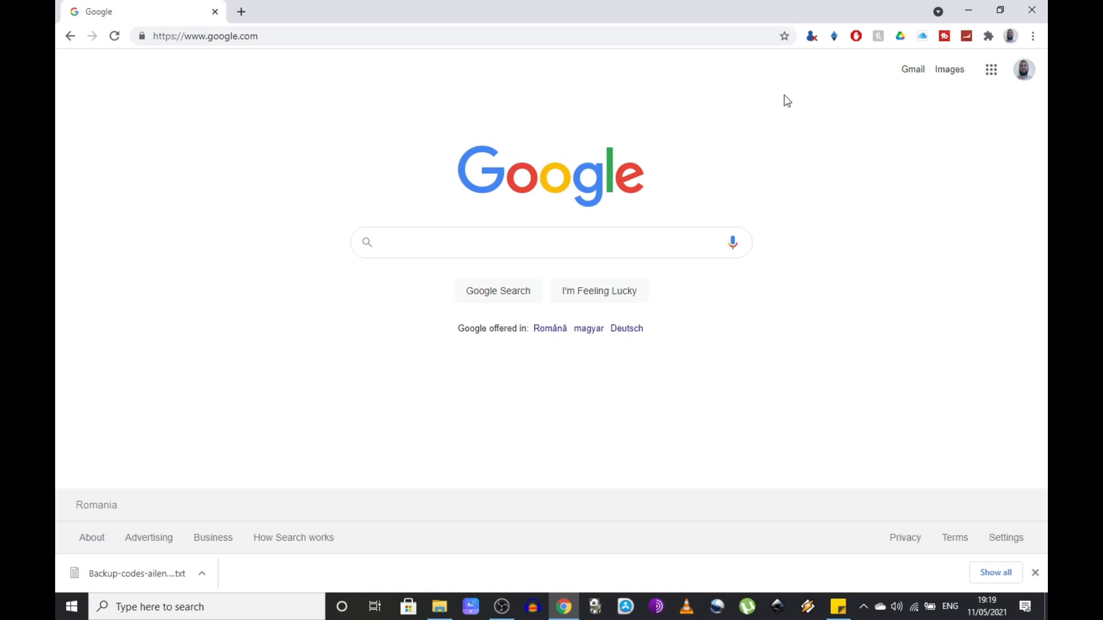
mouse_move(693, 206)
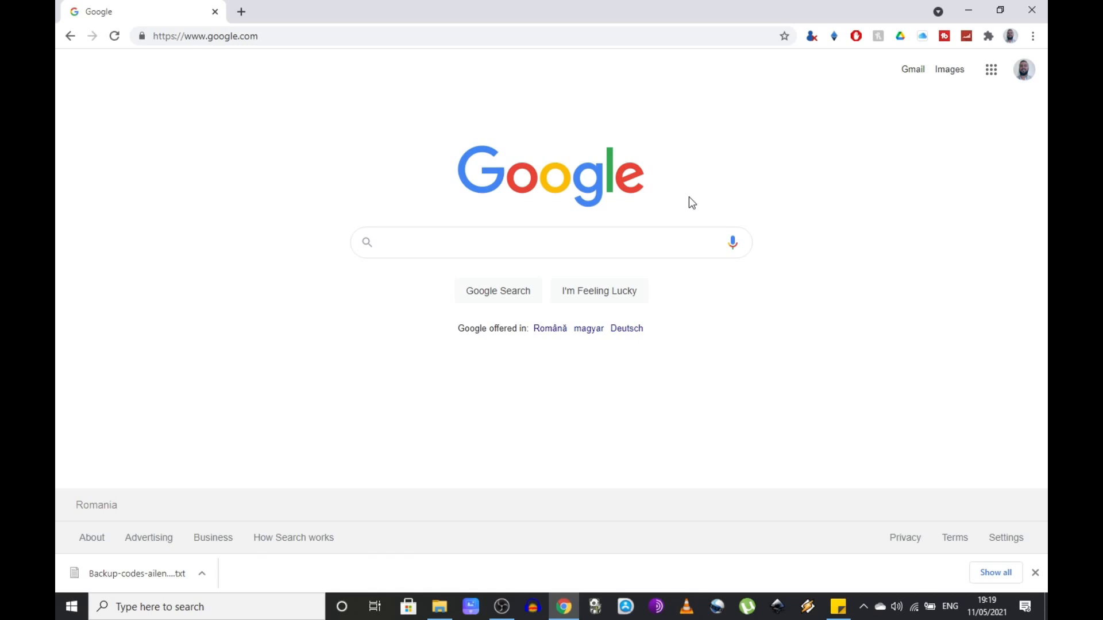
mouse_move(701, 132)
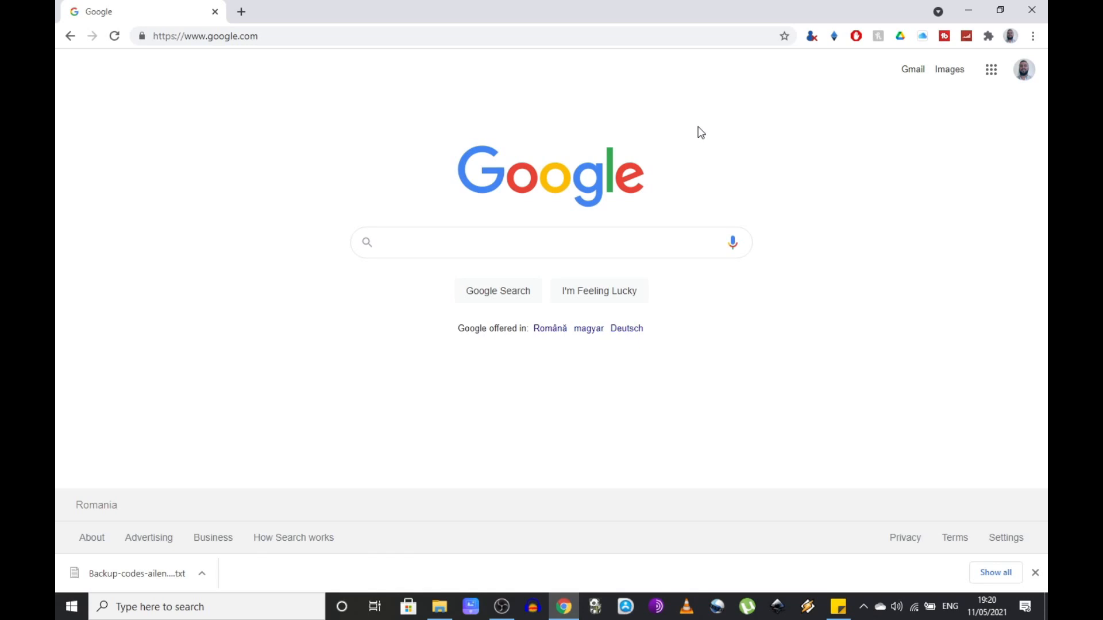
mouse_move(1010, 35)
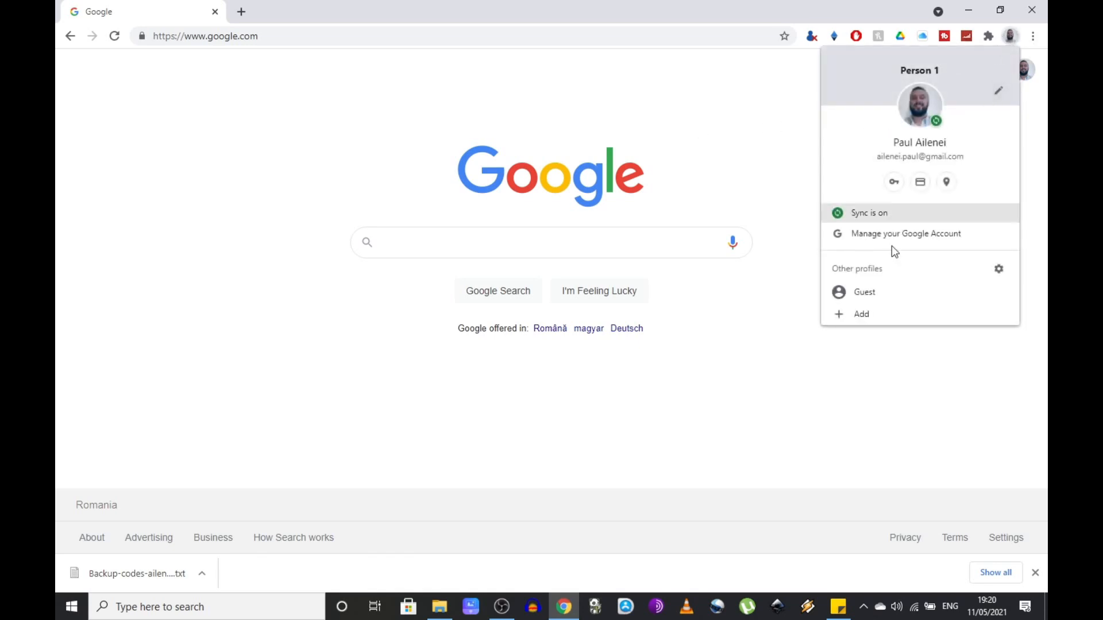
mouse_move(905, 232)
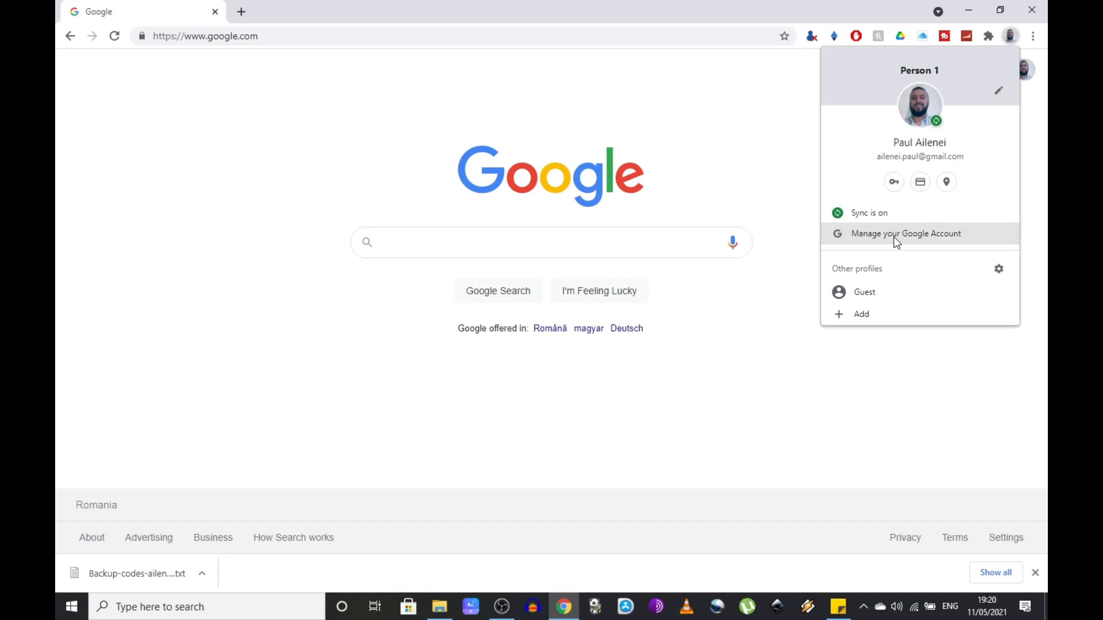
Open 'Manage your Google Account' from the Chrome profile avatar in a new tab.
left_click(905, 234)
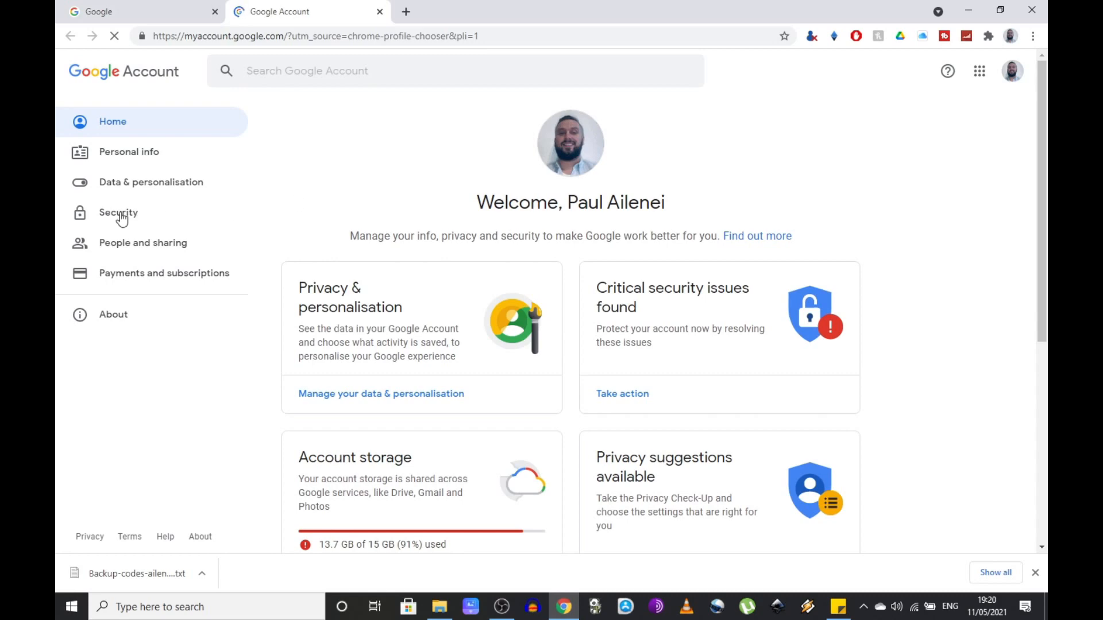
Go to Security and choose 2-Step Verification under 'Signing in to Google'.
left_click(119, 212)
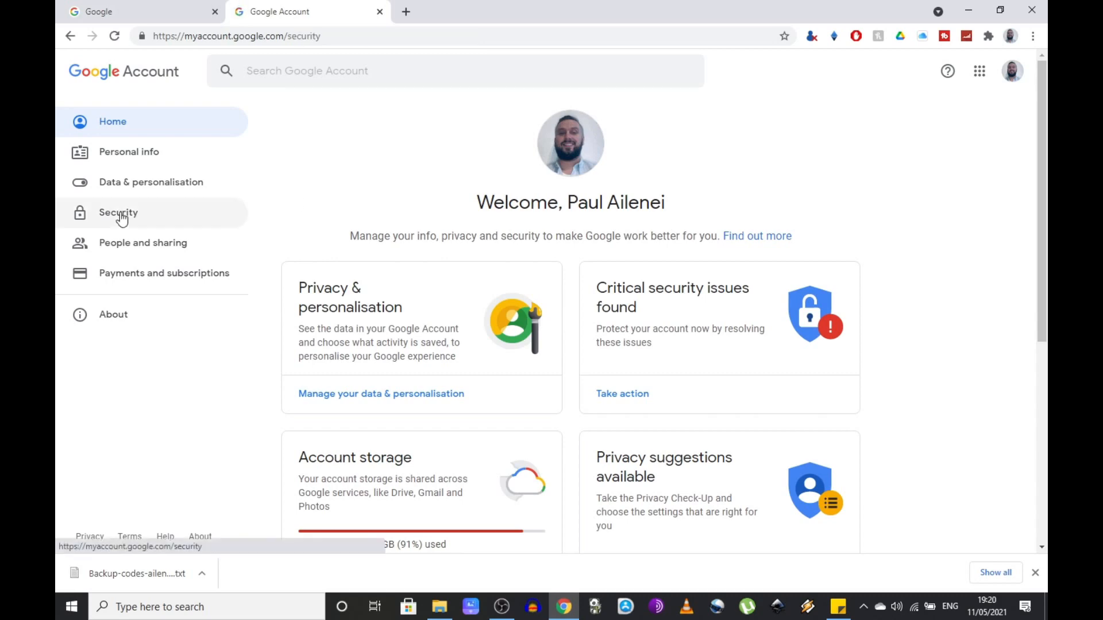
left_click(119, 212)
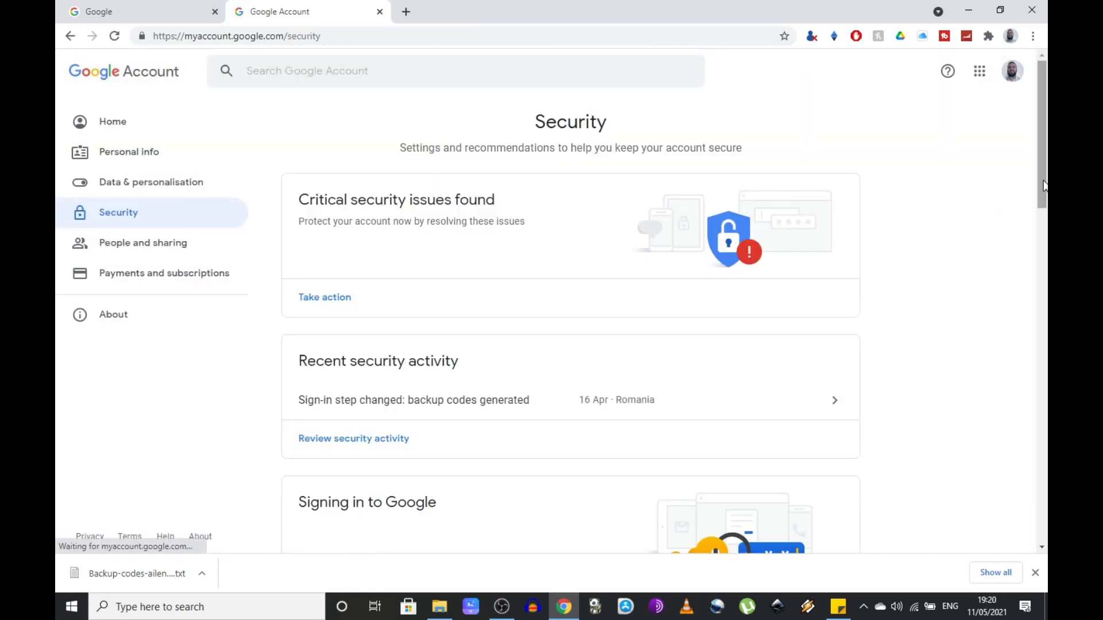
scroll("down", 3)
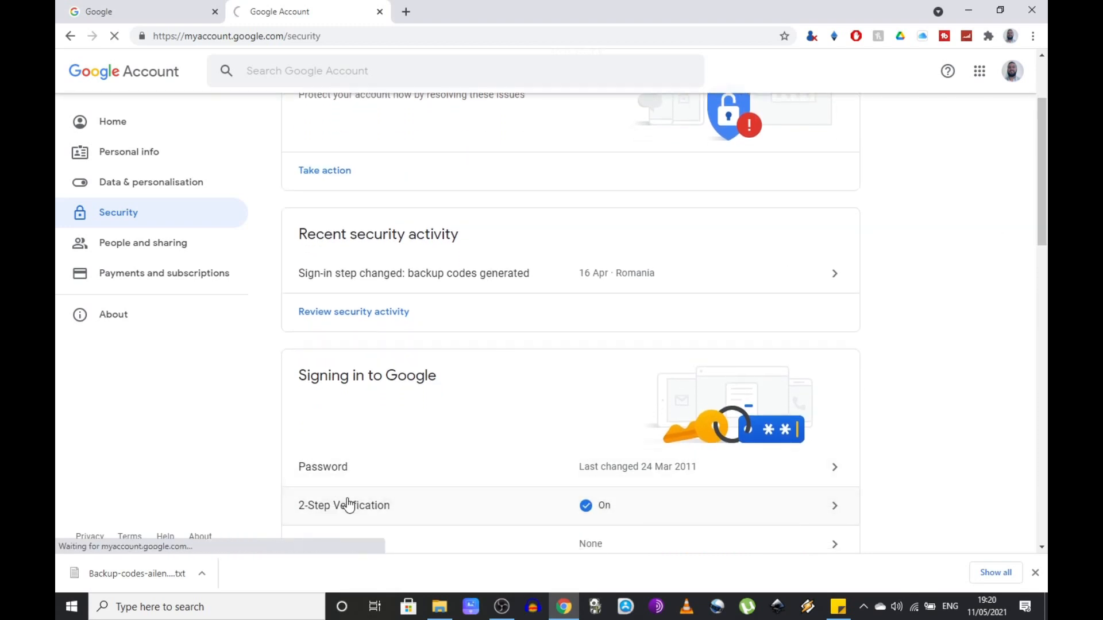
left_click(344, 505)
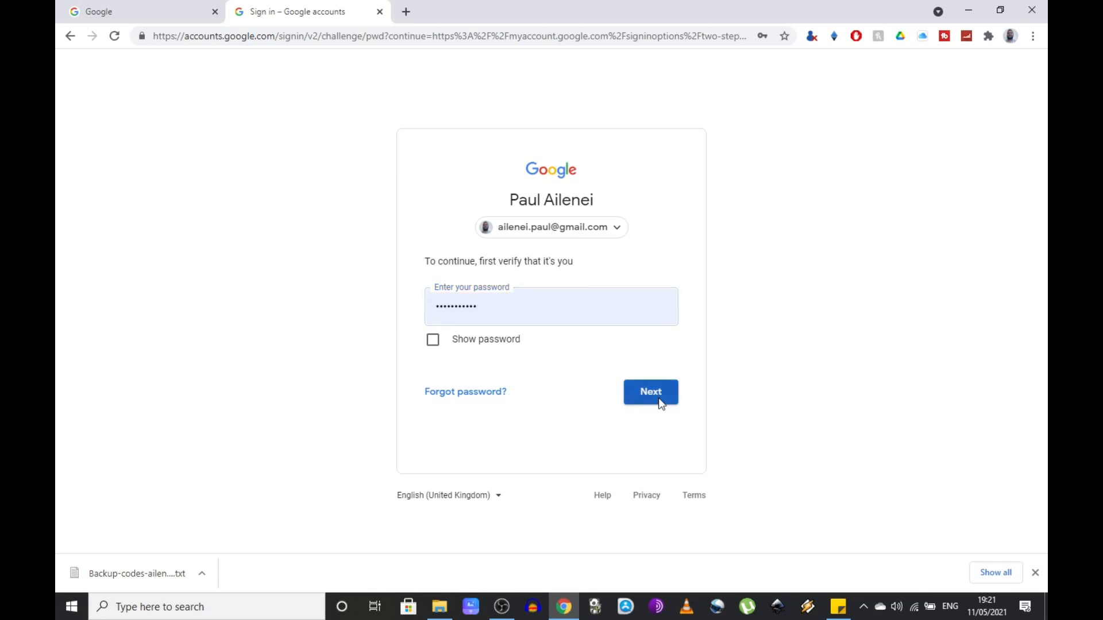
Submit the password and approve the 'Verify that it's you' phone prompt.
left_click(649, 392)
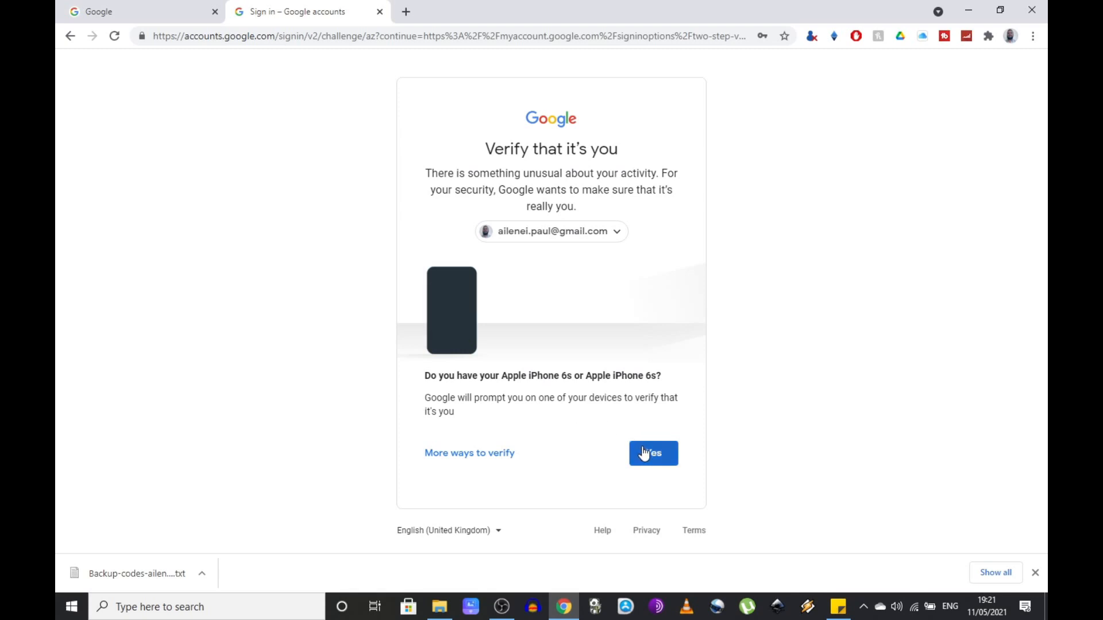
left_click(652, 453)
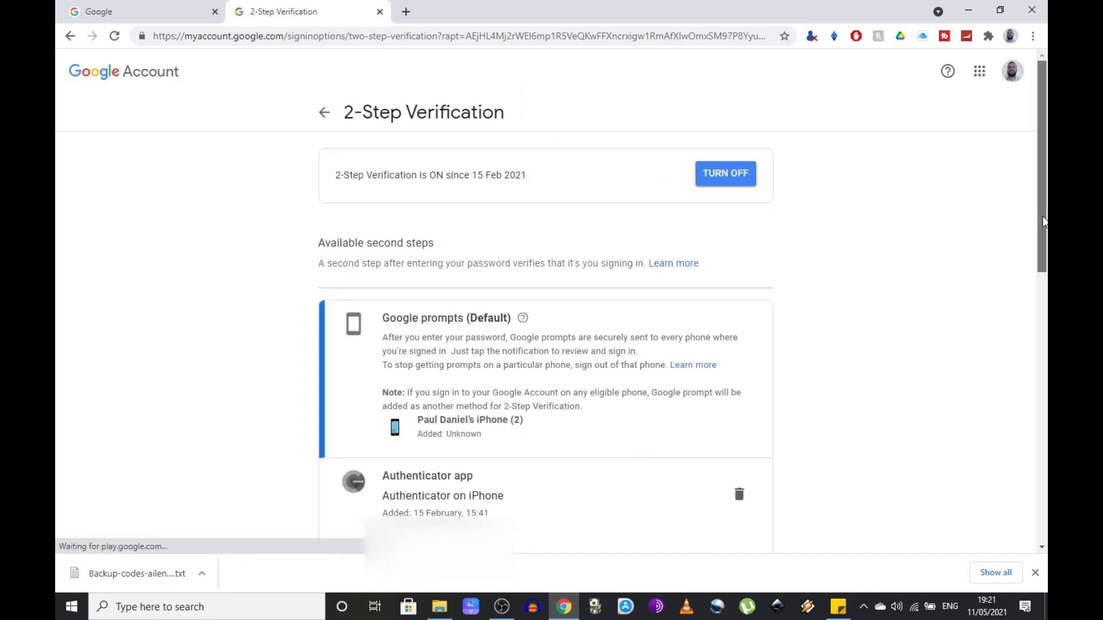
Show the existing backup codes from the Backup codes section.
scroll("down", 3)
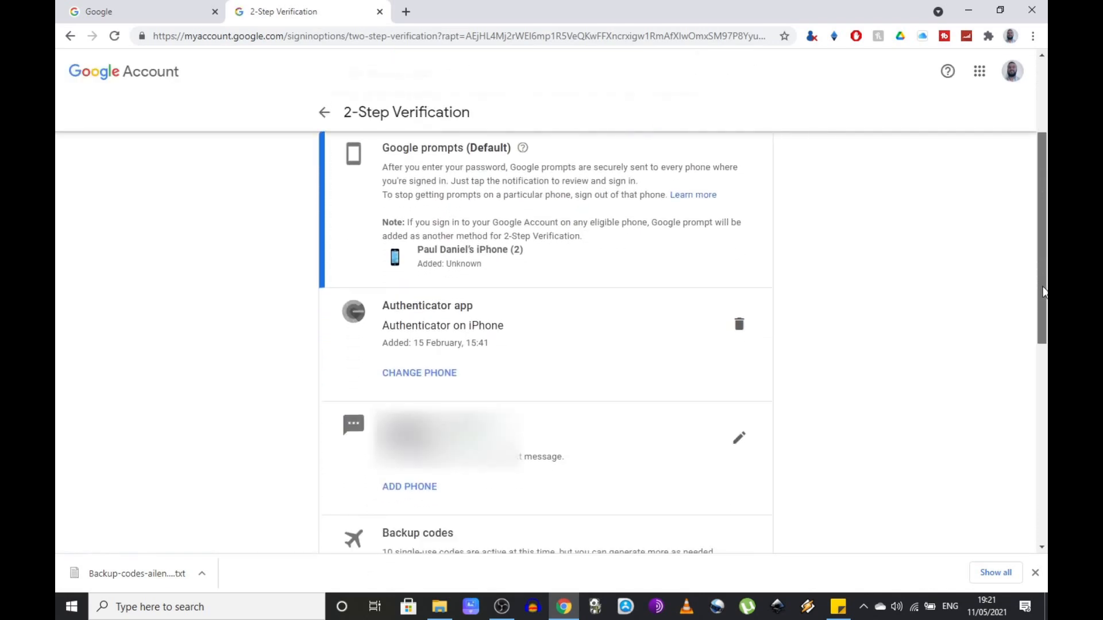
scroll("down", 3)
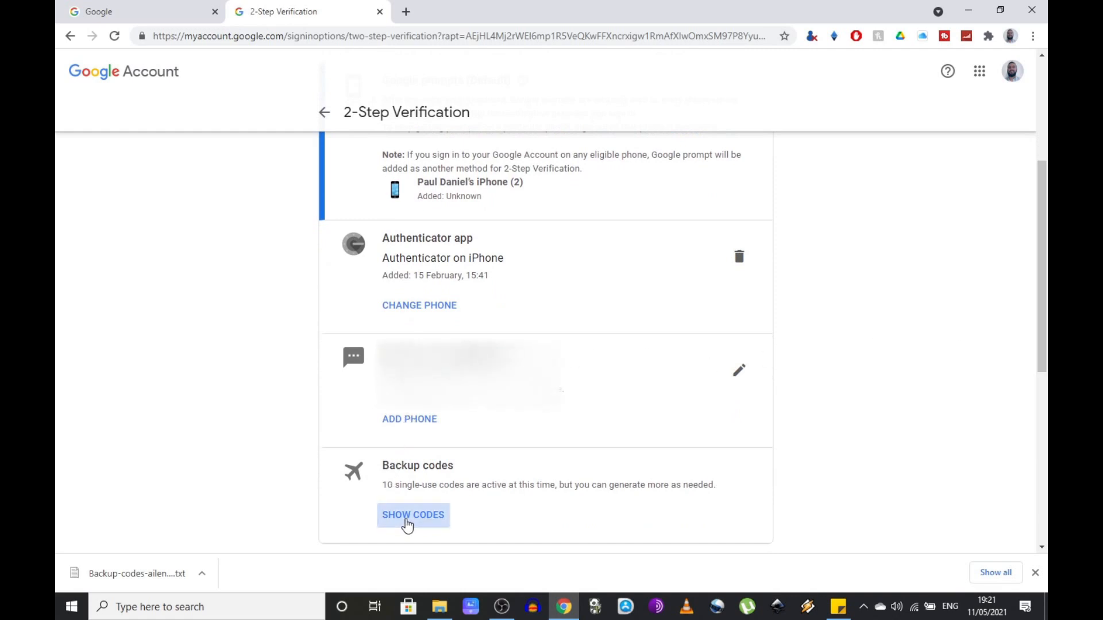
left_click(413, 515)
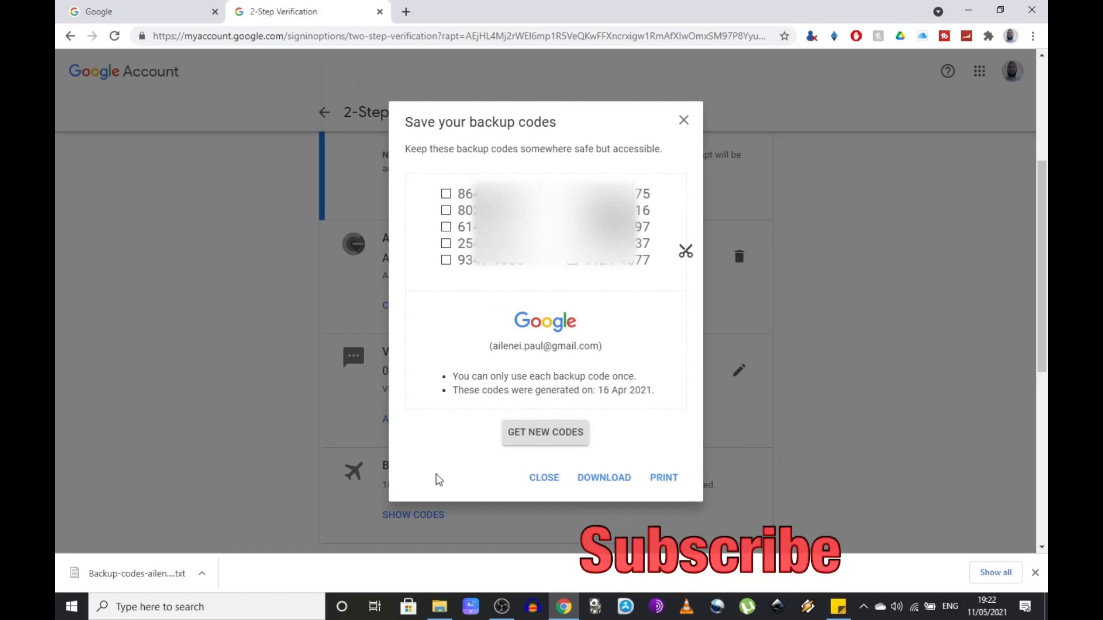
Download the backup codes from the 'Save your backup codes' dialog as a text file.
left_click(603, 478)
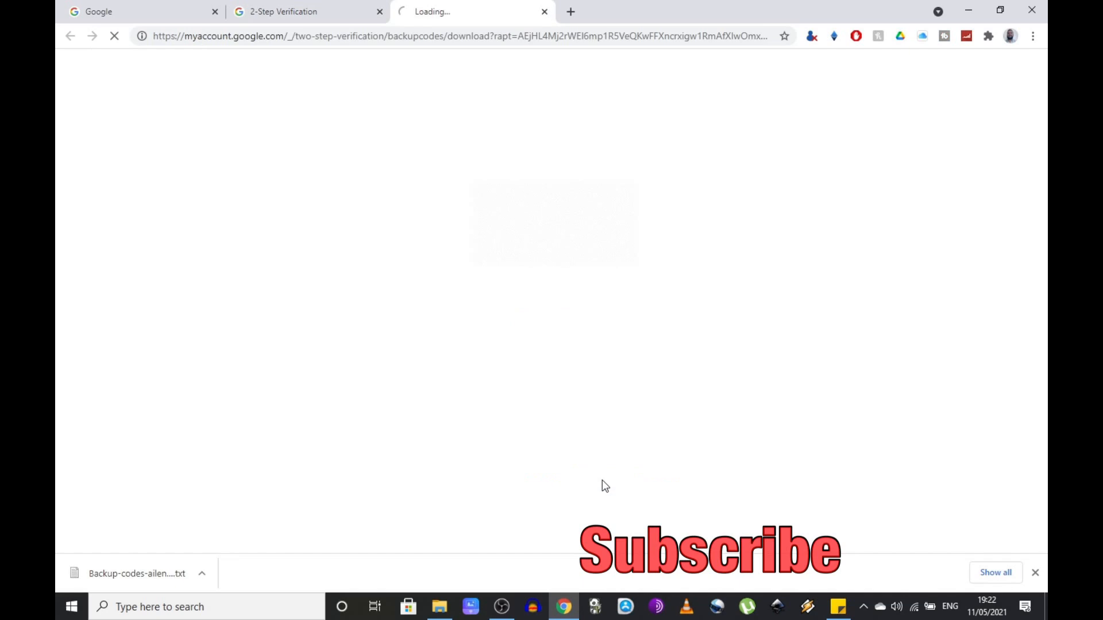
left_click(602, 478)
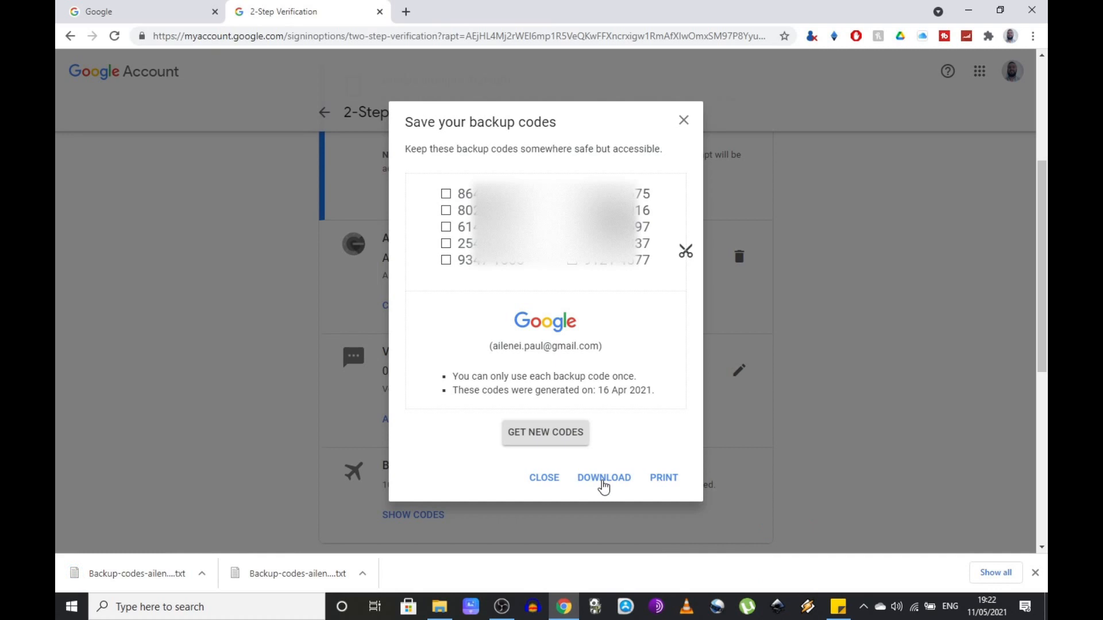
mouse_move(697, 382)
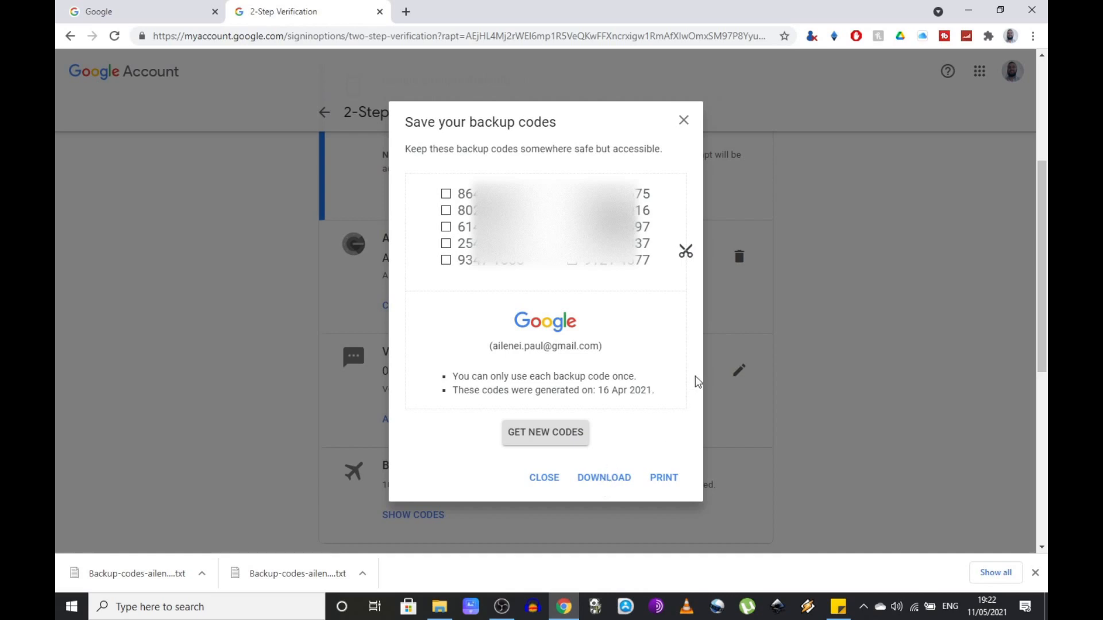
mouse_move(695, 135)
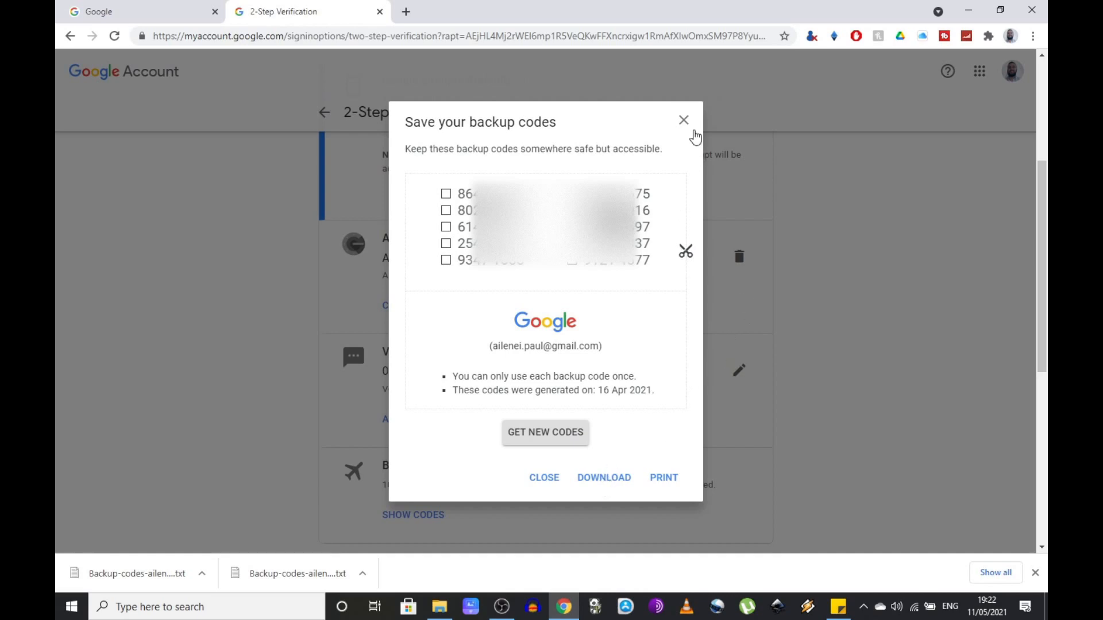
Close the 'Save your backup codes' dialog with its X button.
left_click(683, 120)
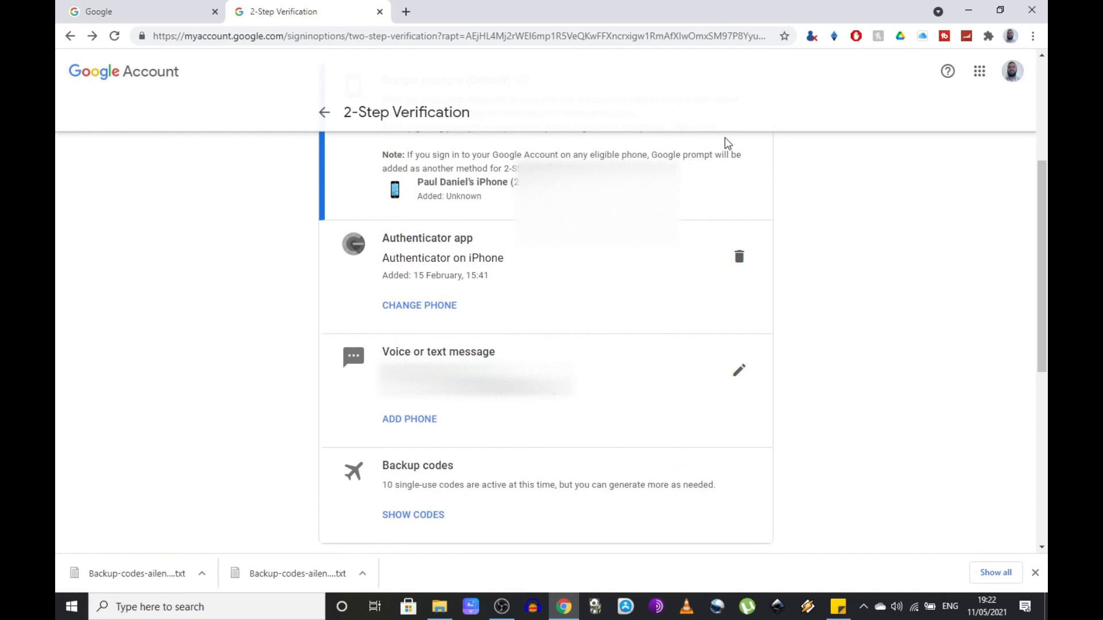
mouse_move(727, 132)
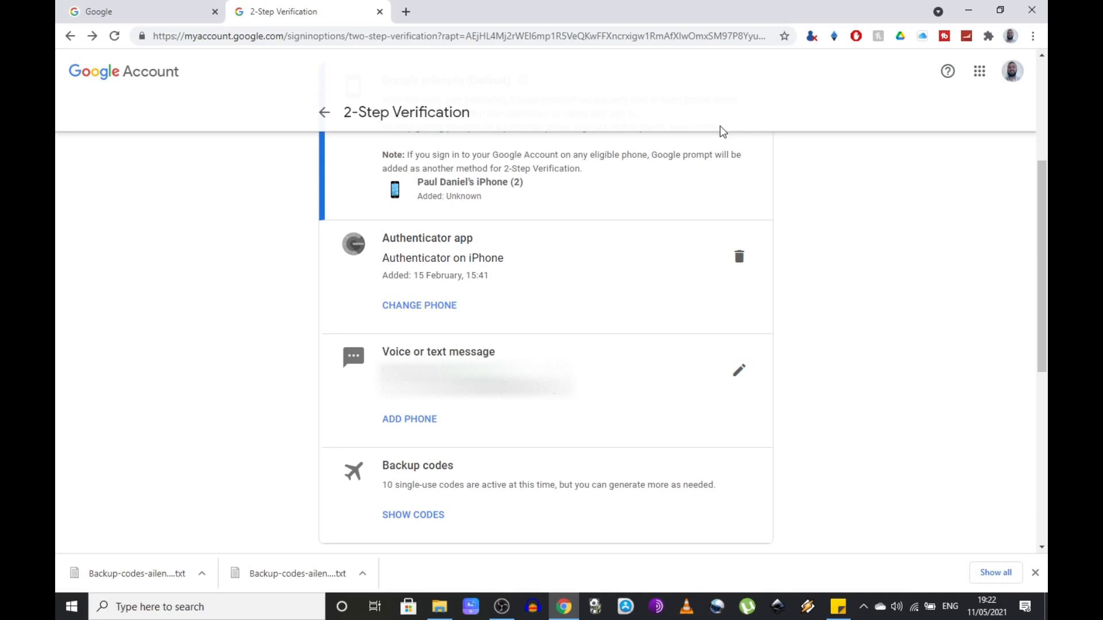
mouse_move(602, 295)
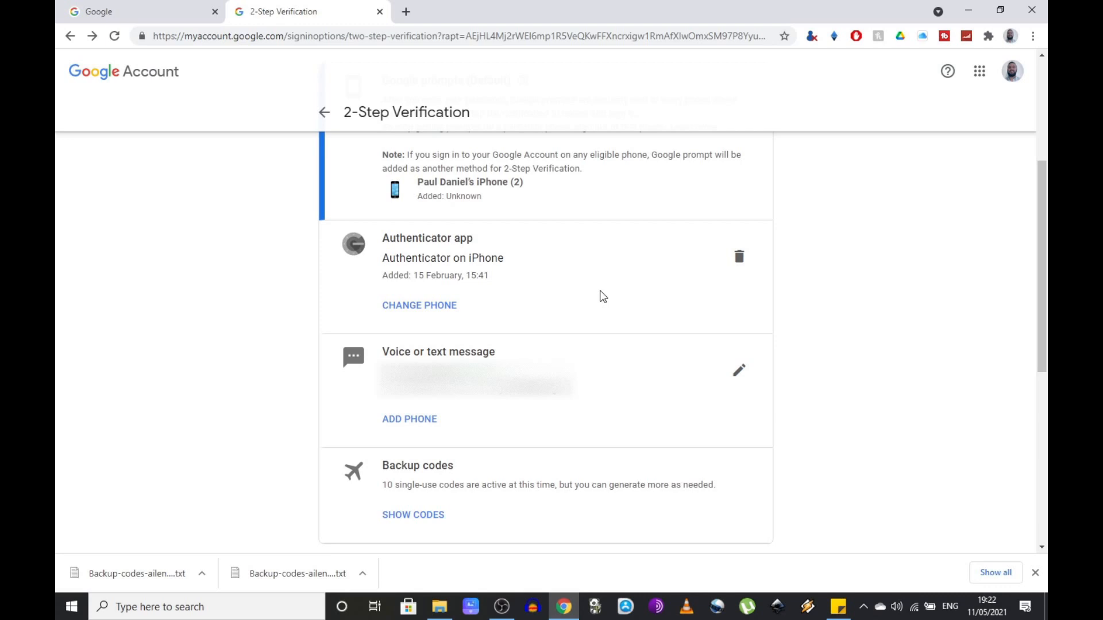
mouse_move(656, 385)
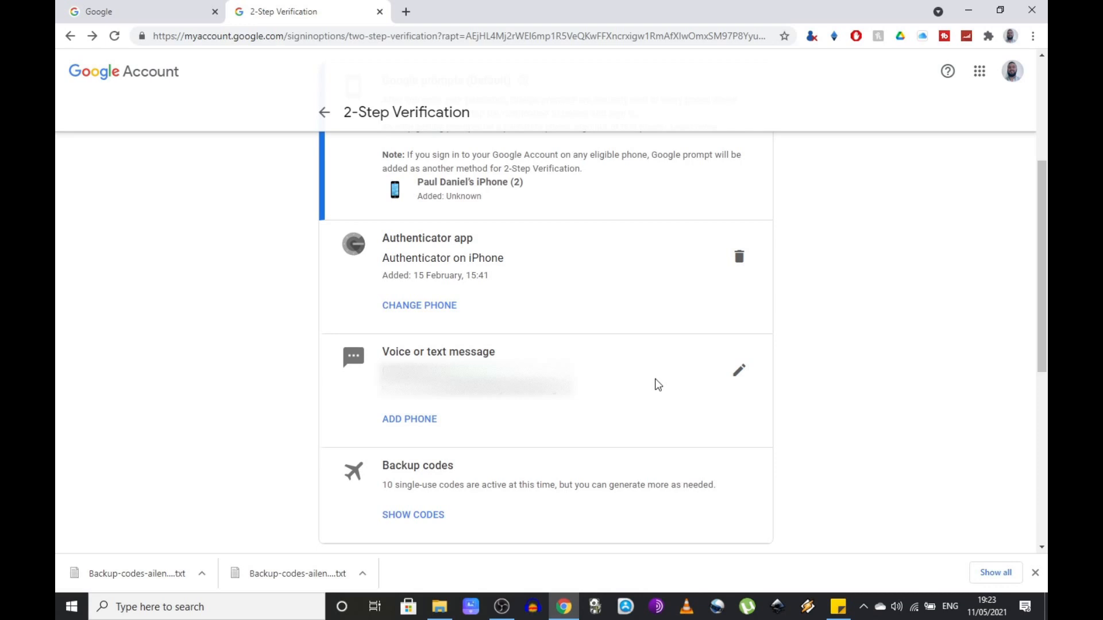
mouse_move(643, 389)
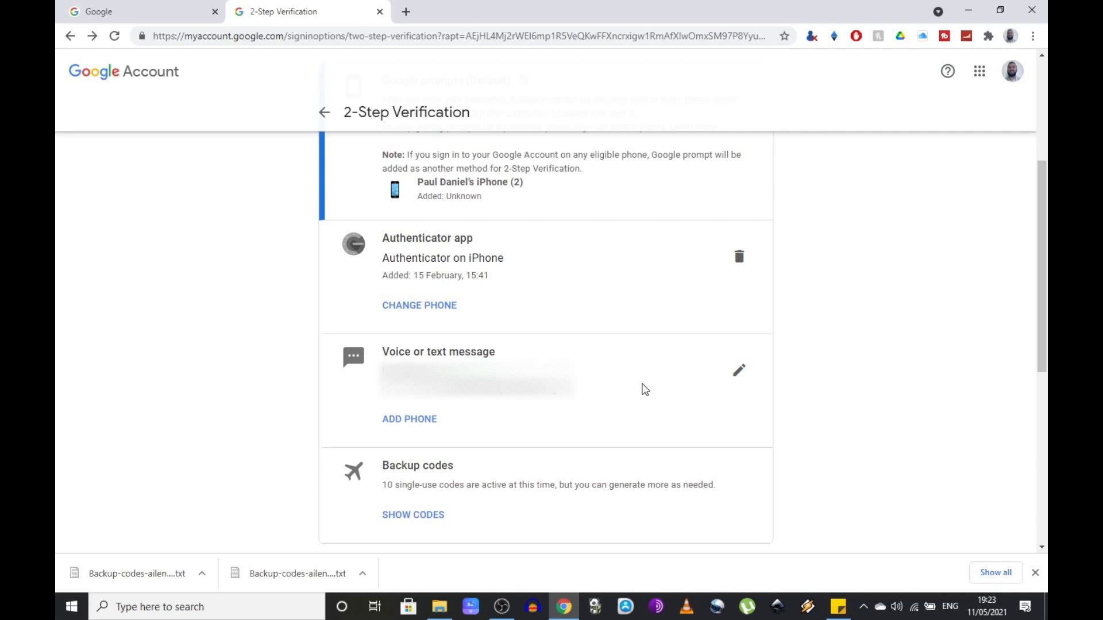
mouse_move(645, 389)
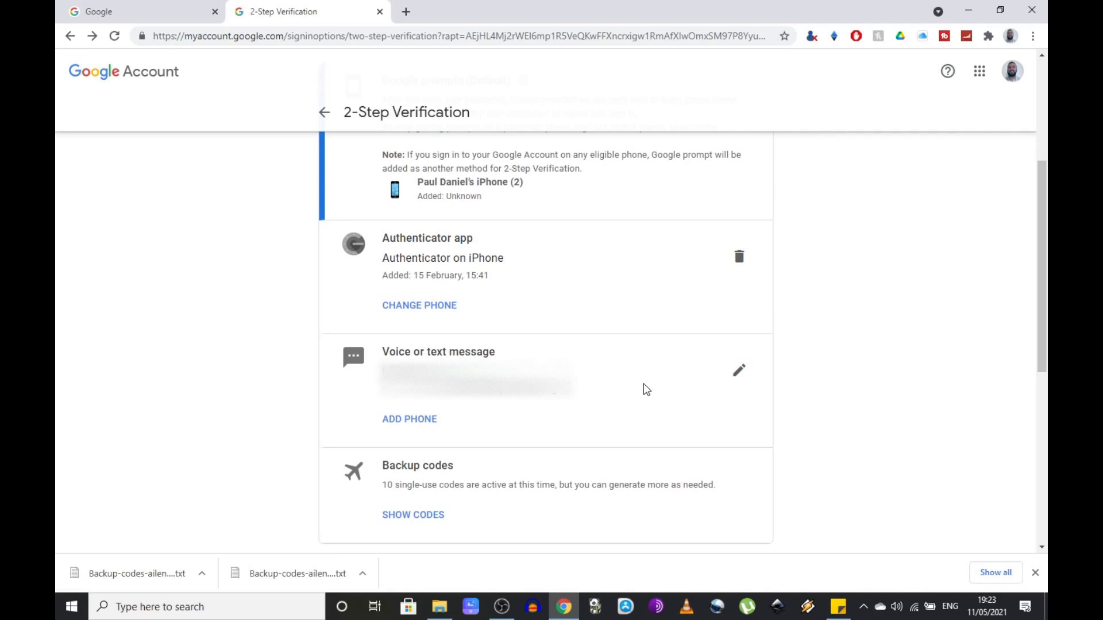